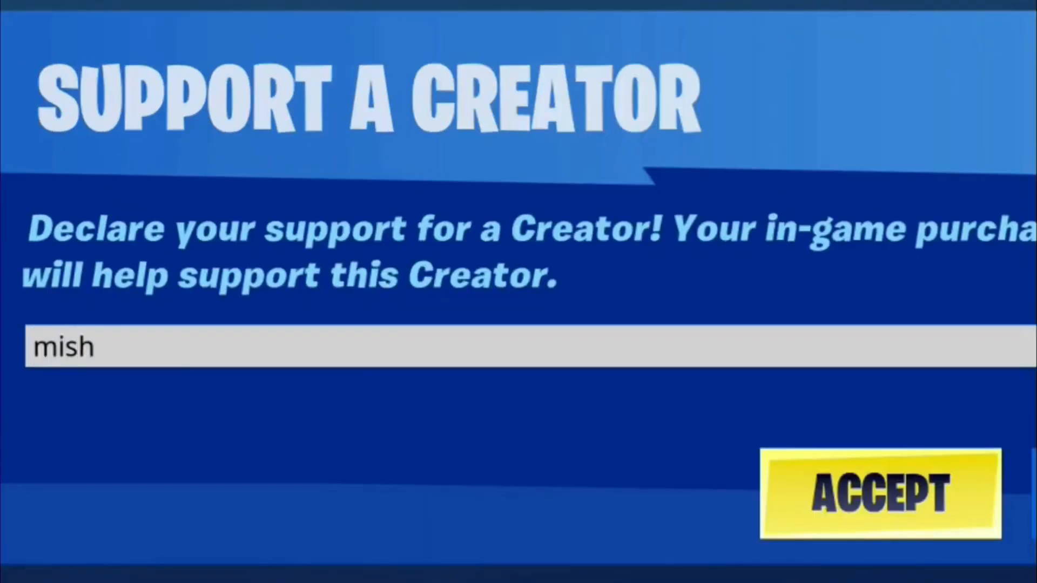
Accept the Support a Creator code 'mish' in Fortnite.
left_click(878, 495)
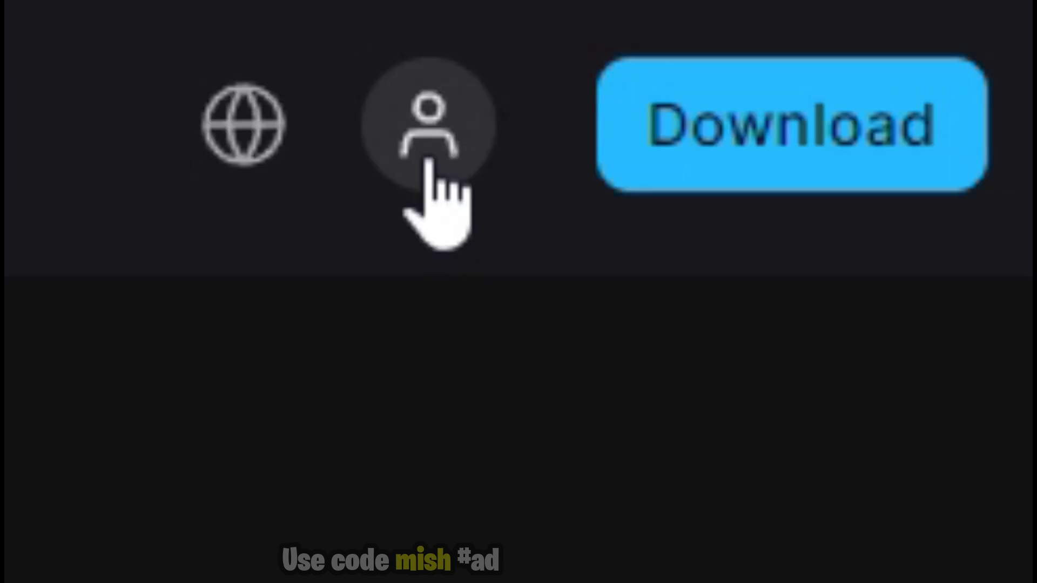
Go to the account's Apps and Accounts page from the site header.
left_click(426, 121)
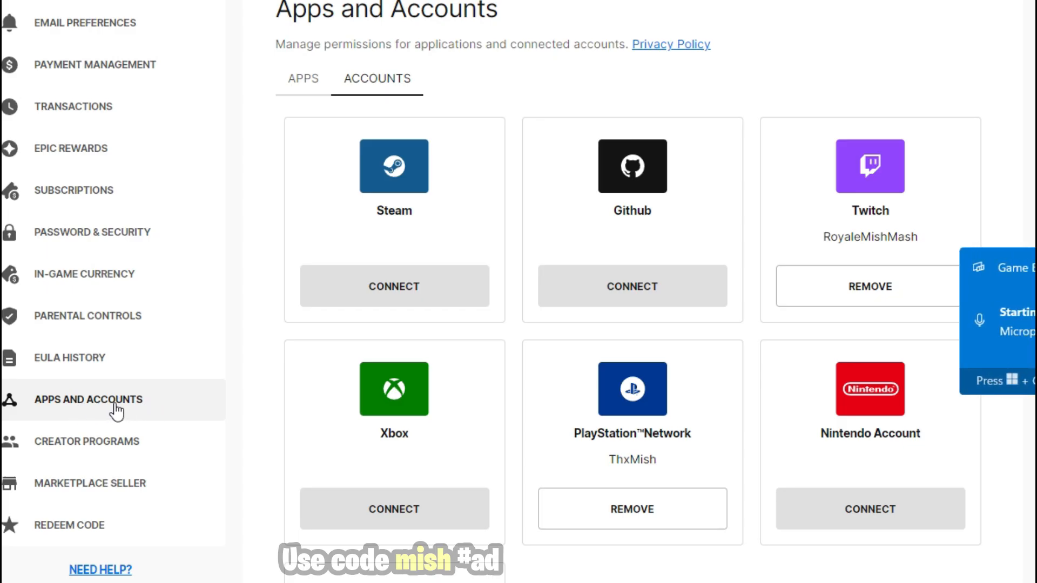
mouse_move(120, 415)
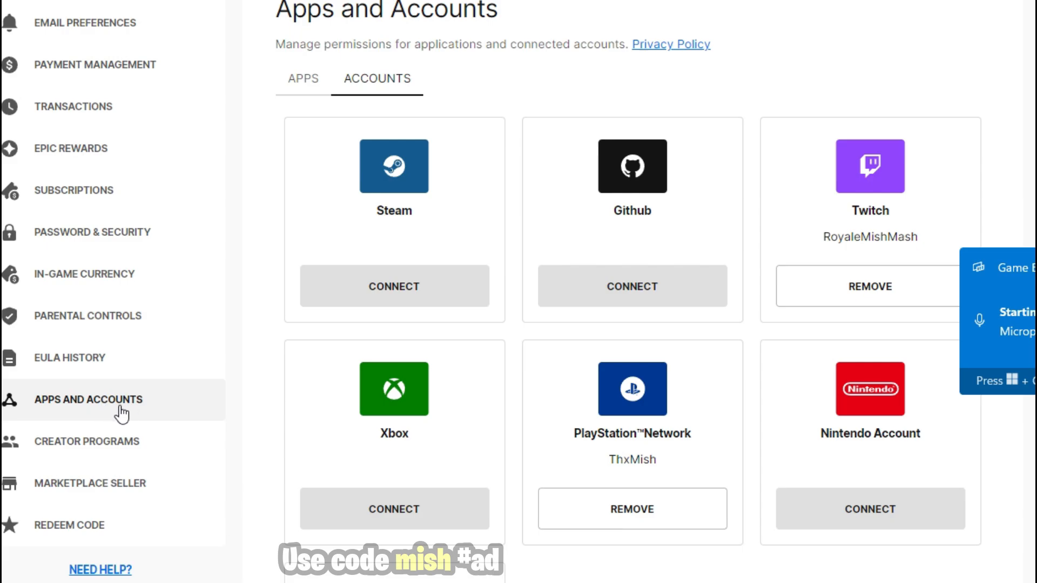
mouse_move(380, 519)
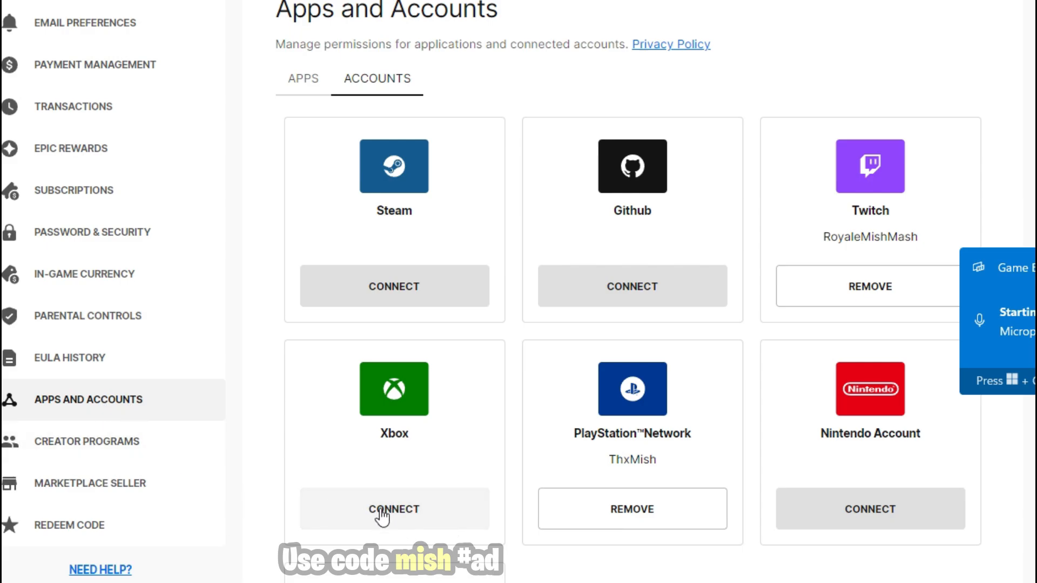
Connect the Xbox card so the Epic Games sign-in page appears.
left_click(393, 509)
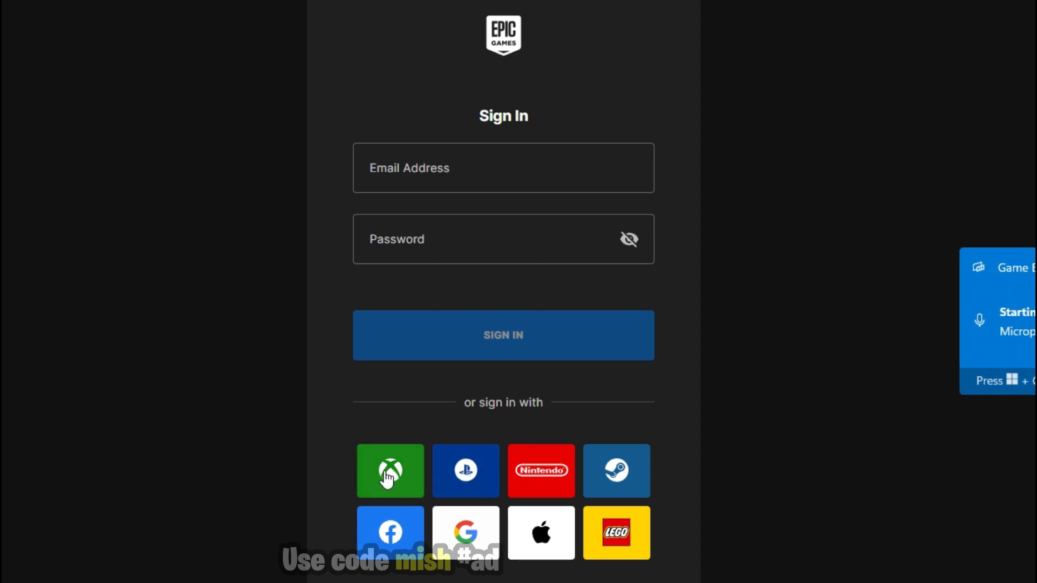
mouse_move(447, 464)
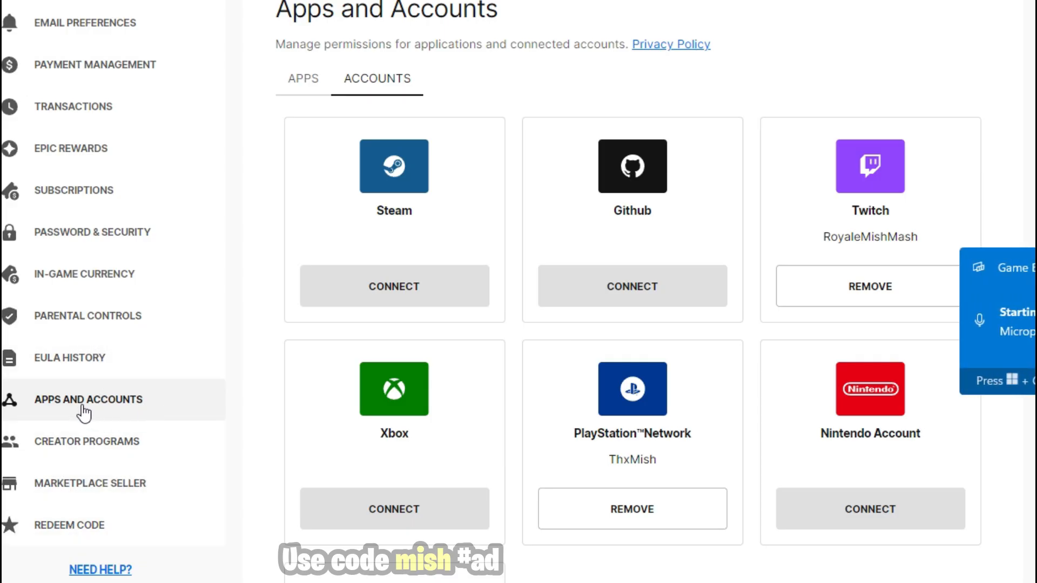
mouse_move(128, 415)
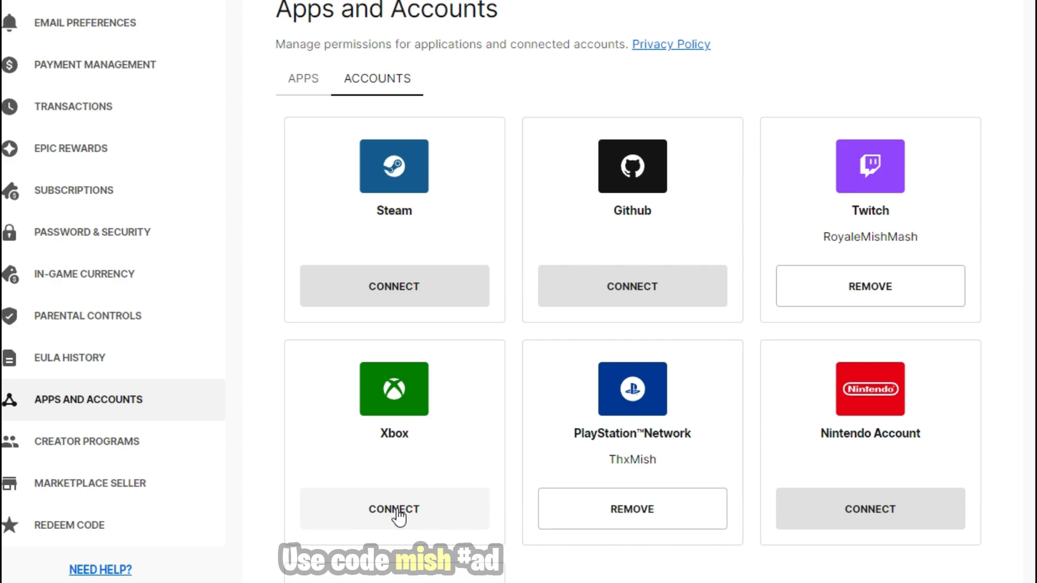
mouse_move(380, 516)
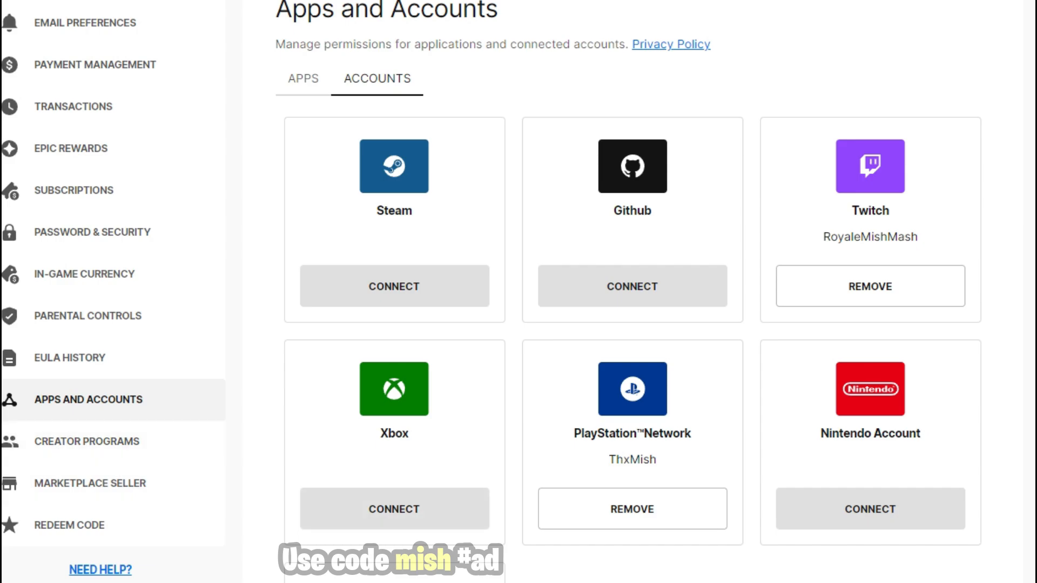
mouse_move(371, 512)
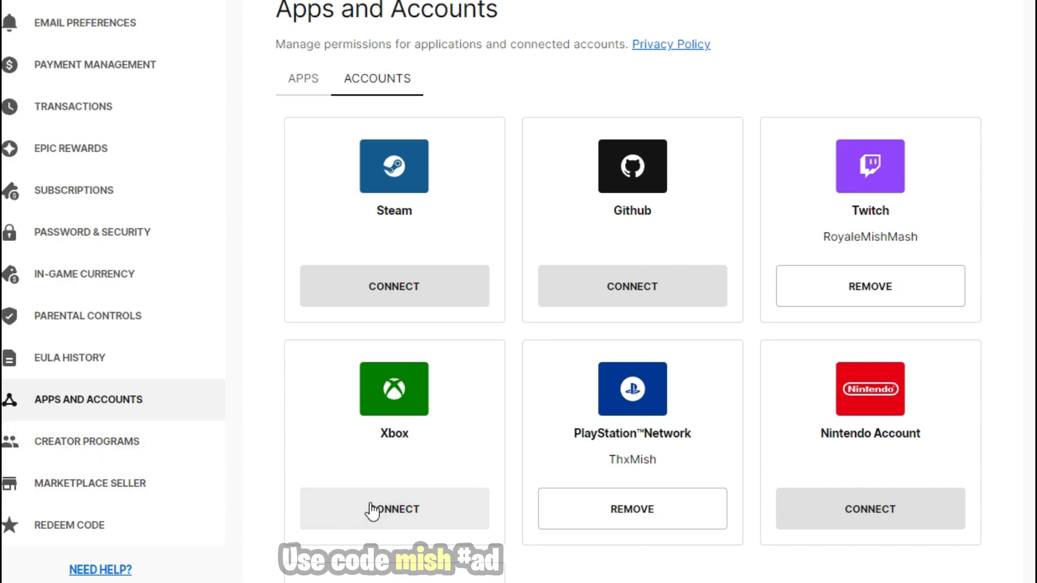
mouse_move(376, 512)
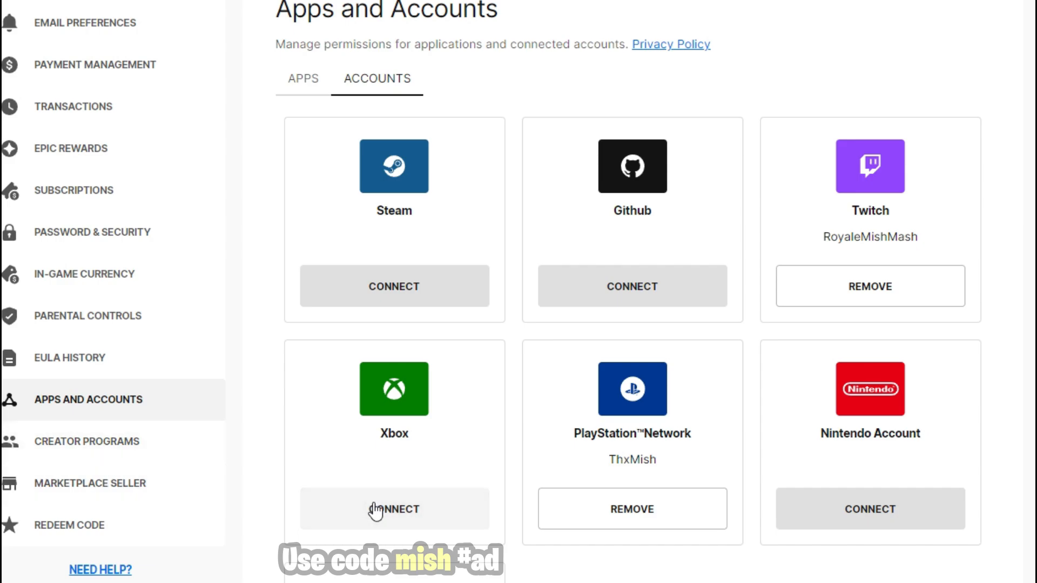
mouse_move(373, 510)
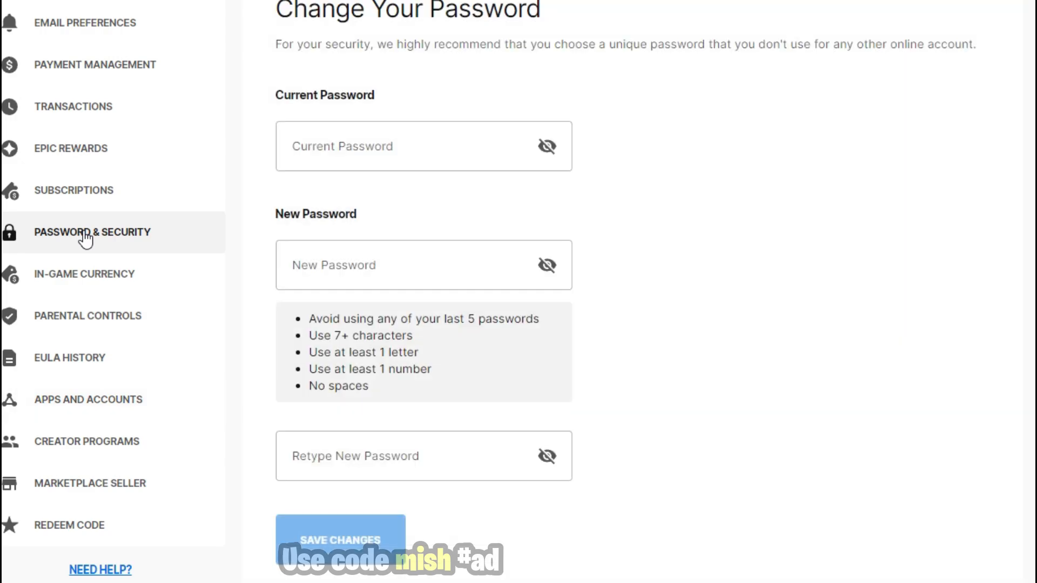
Scroll the Password & Security page down to the Two-Factor Authentication section.
scroll("down", 3)
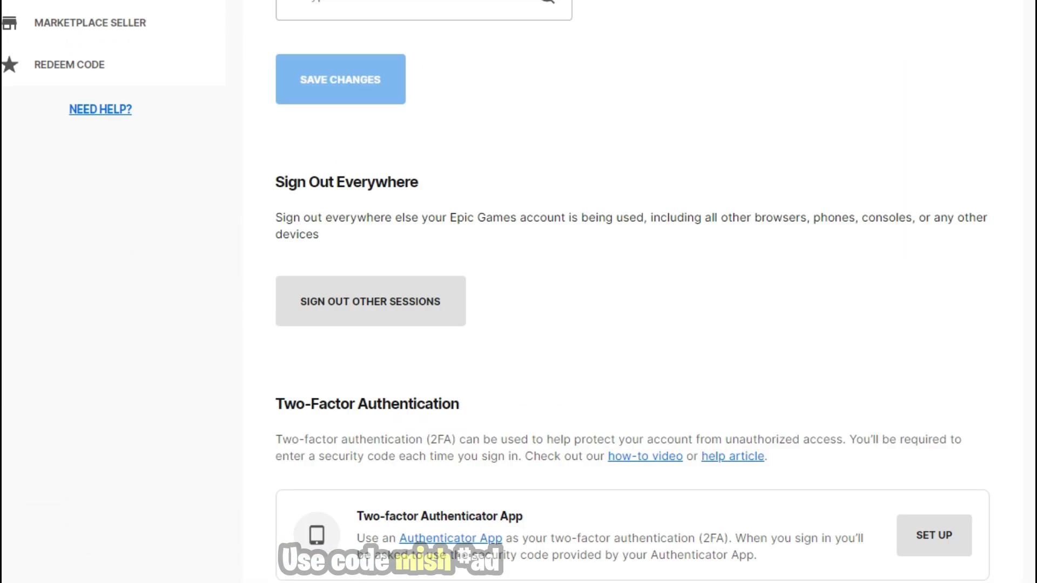